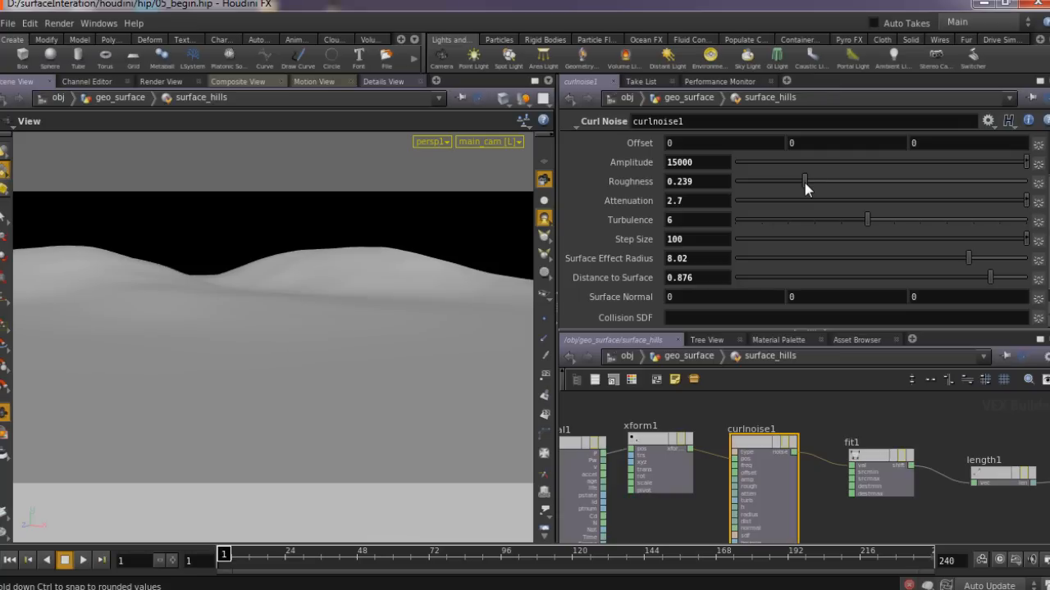
Step: Drag curlnoise1 Roughness down from 0.239 to about 0.147 for smoother hills
drag(805, 181, 789, 181)
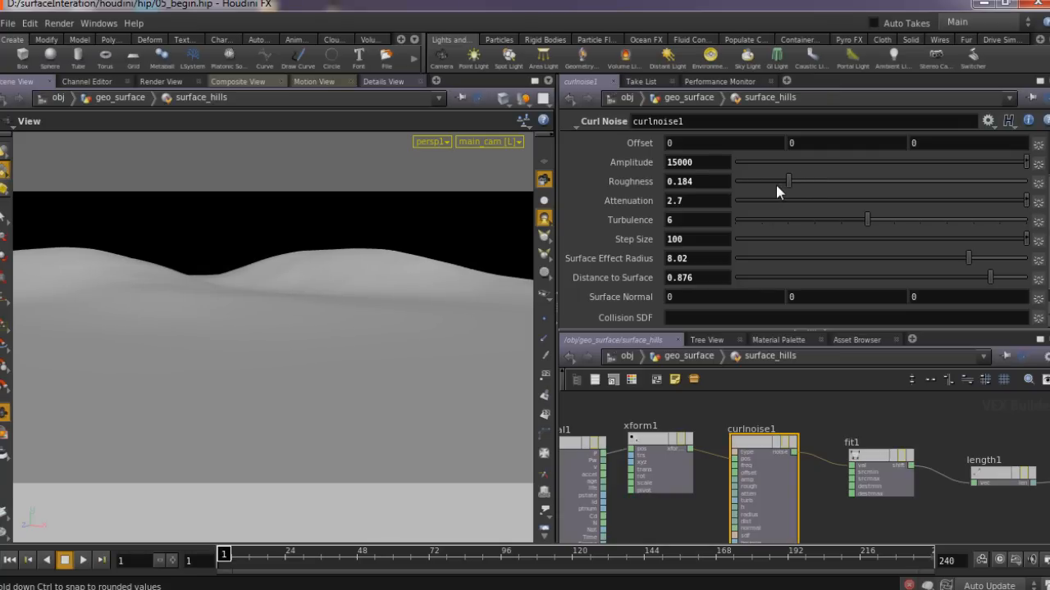
drag(789, 181, 777, 180)
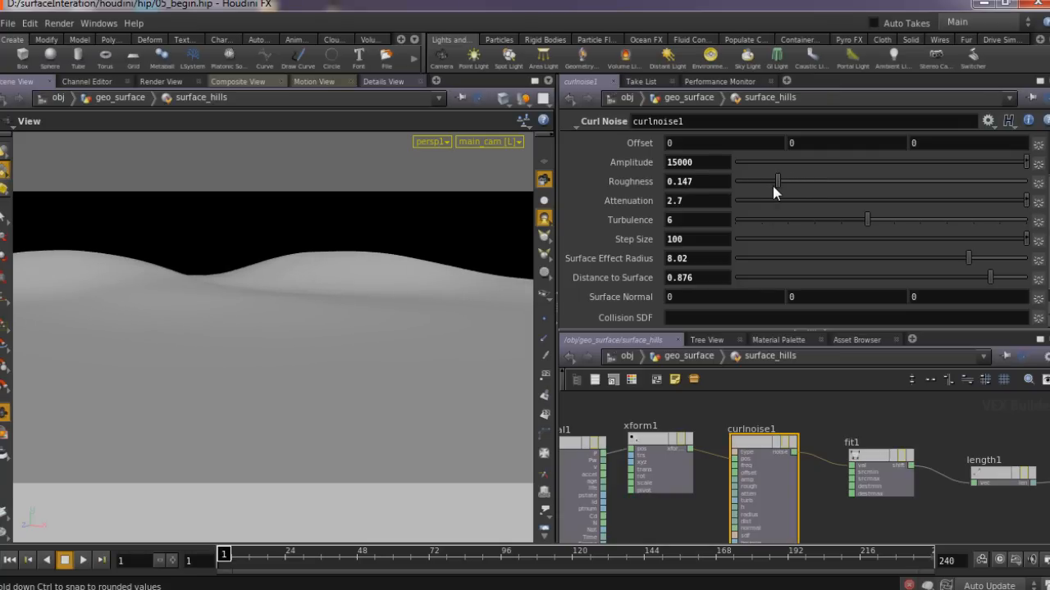
drag(777, 180, 792, 180)
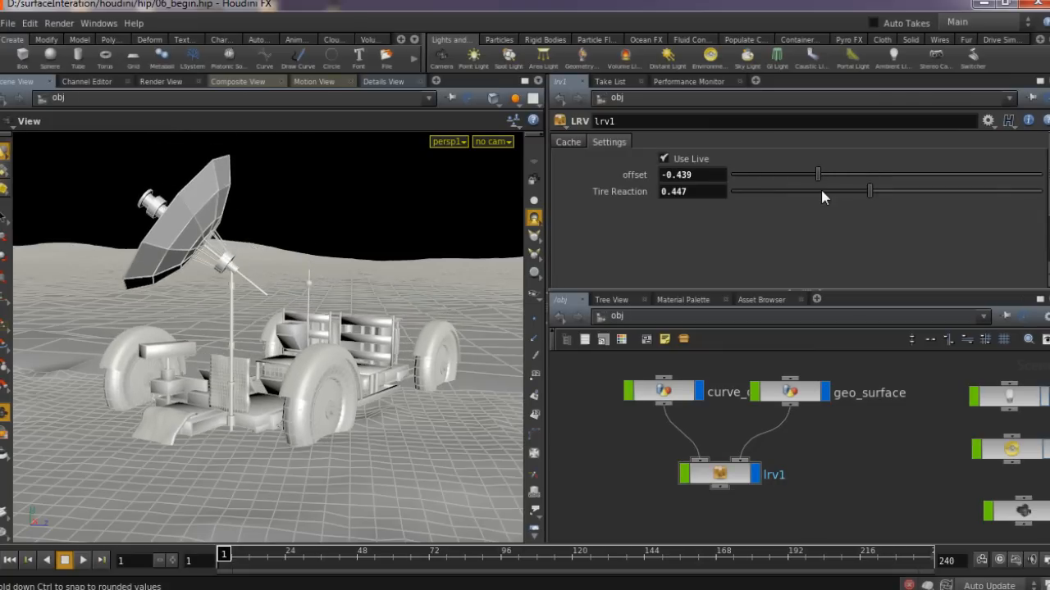
Step: Adjust the rover's tire reaction, then scrub the emission scene timeline to about frame 20
drag(870, 190, 820, 191)
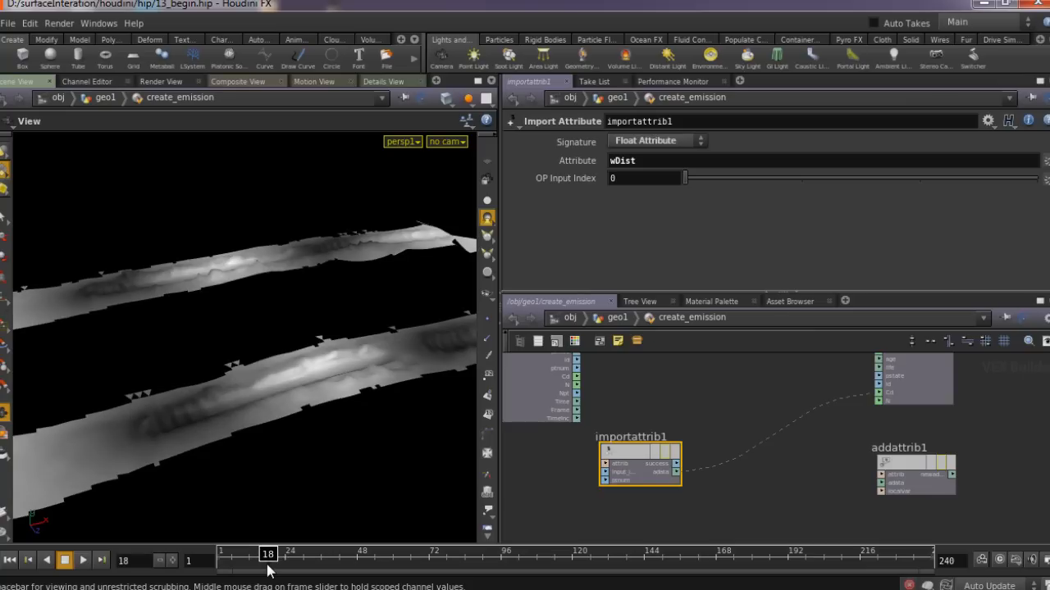
drag(269, 554, 273, 554)
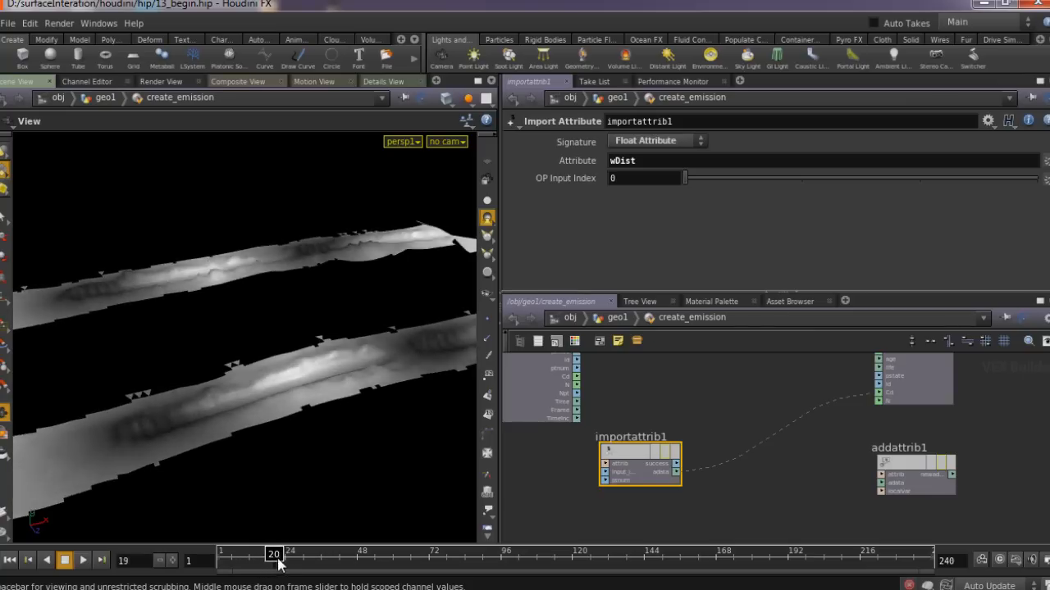